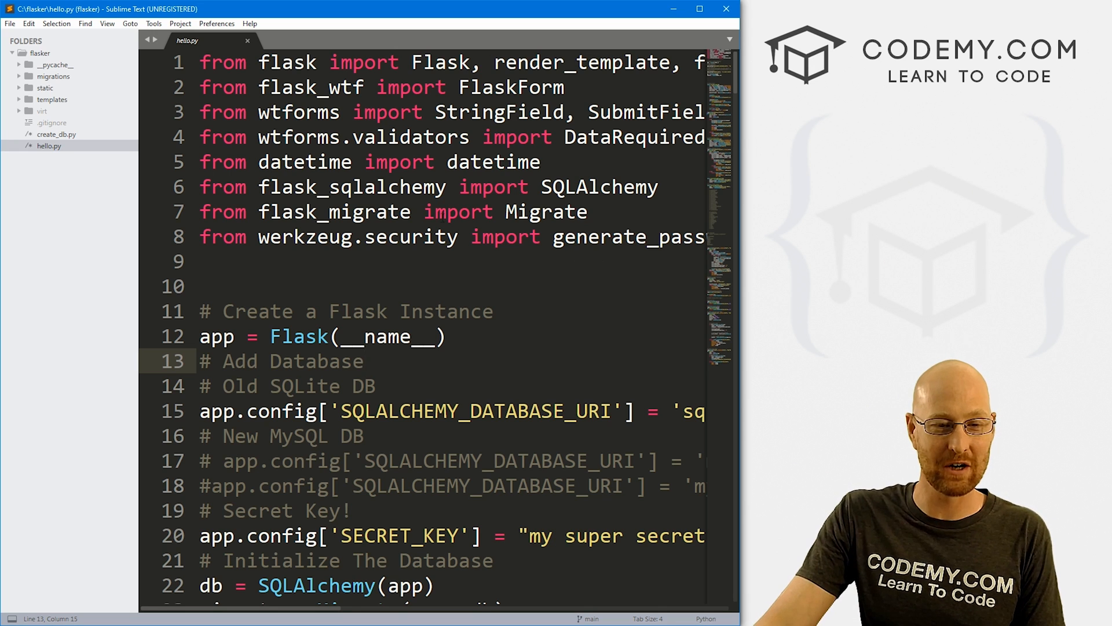
scroll("down", 3)
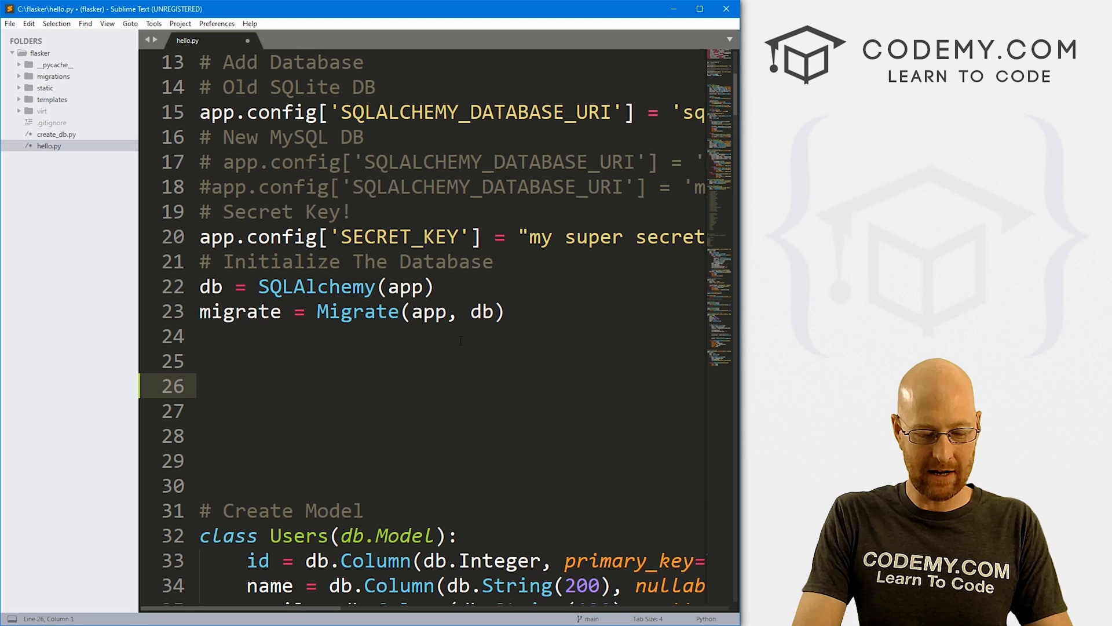
type("# Jas")
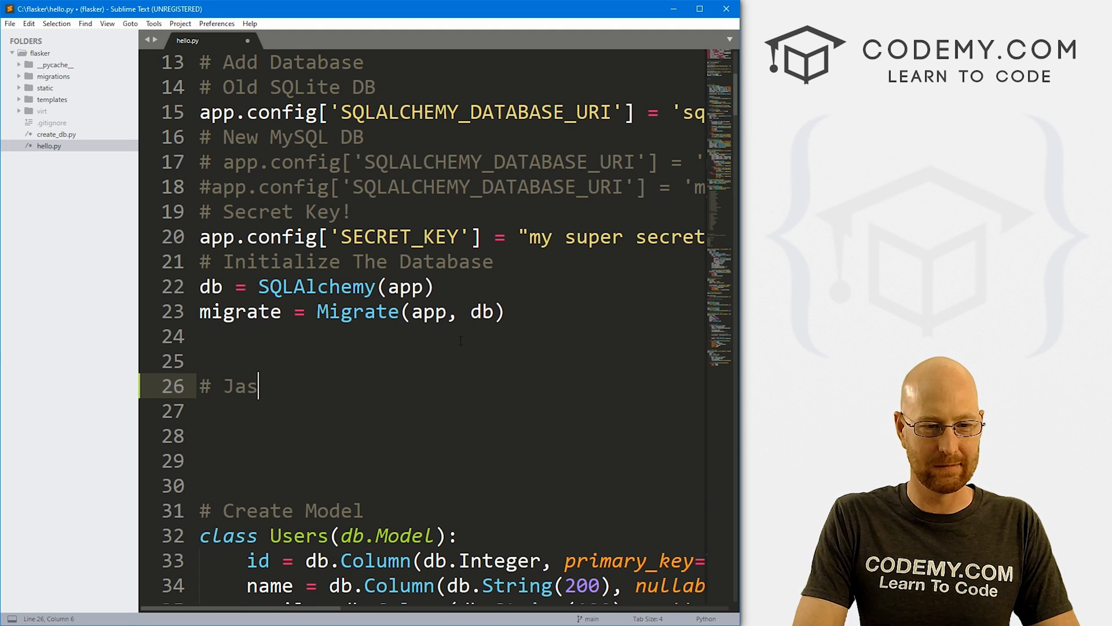
type("on Thing")
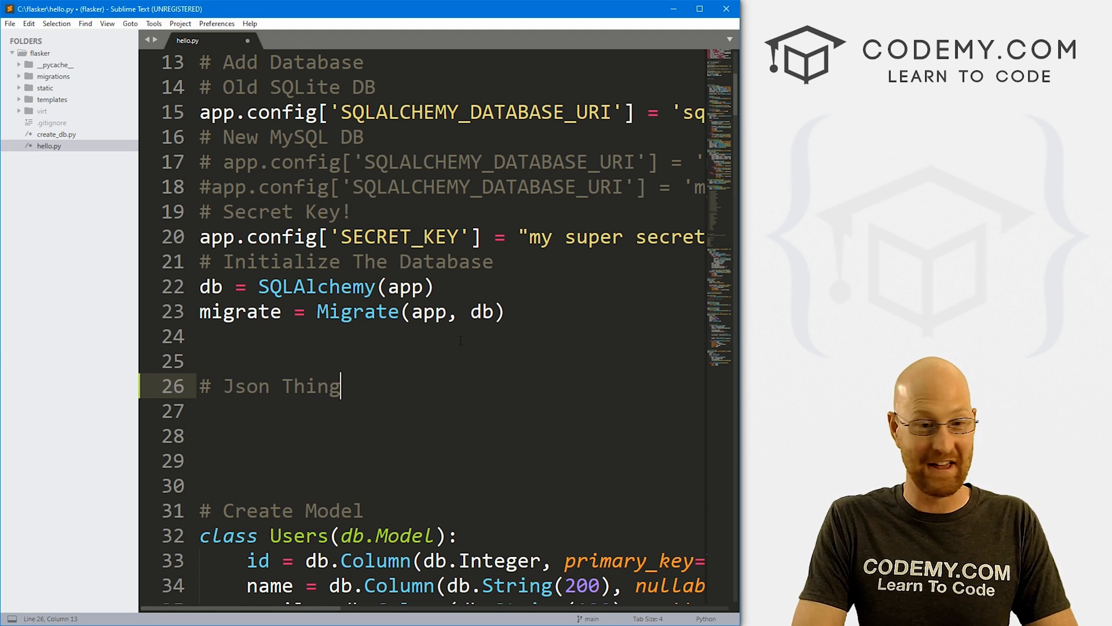
key("enter")
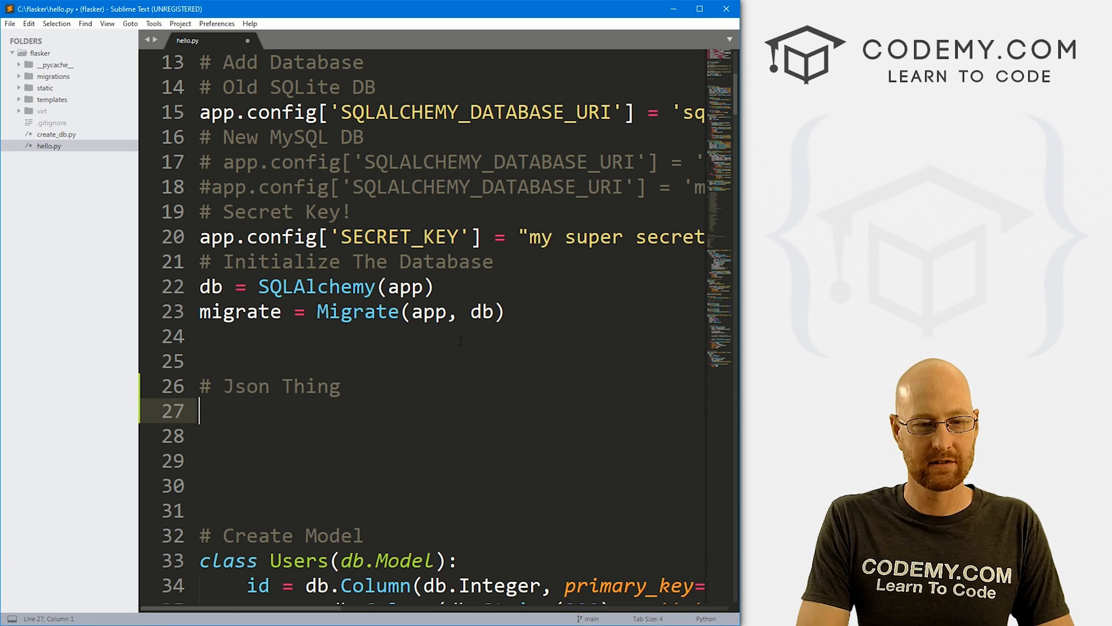
type("@app.route('")
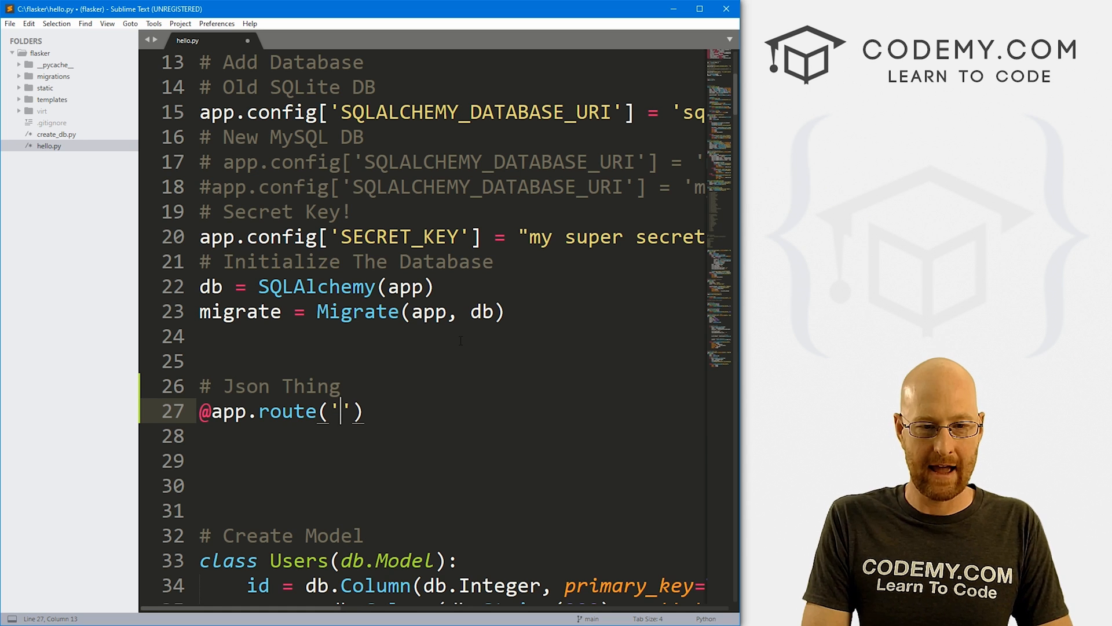
type("/date")
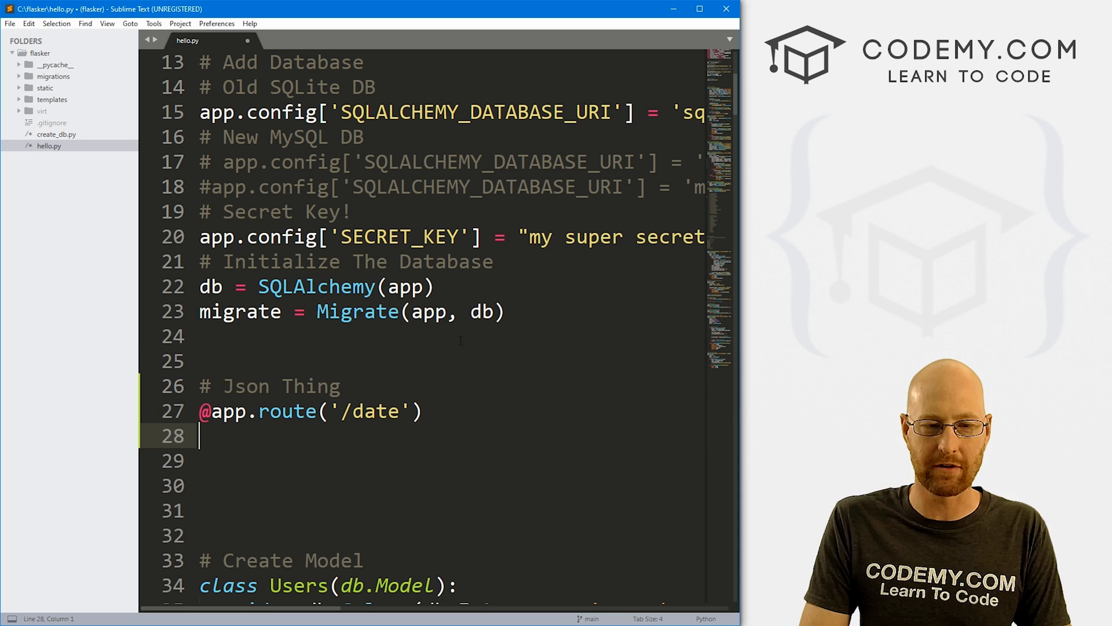
type("def")
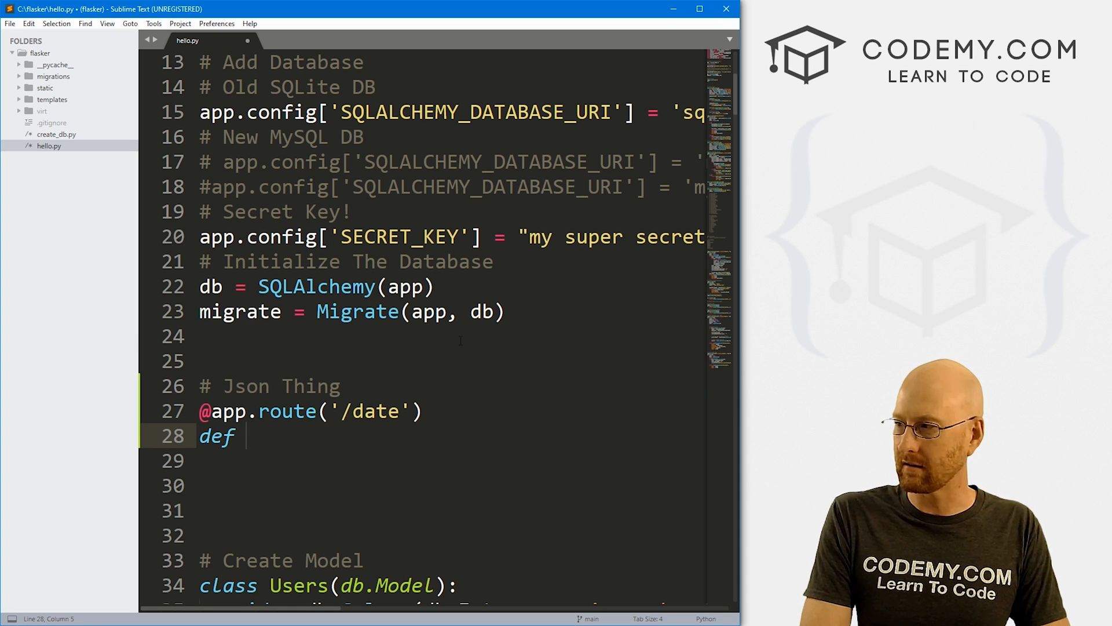
type("get")
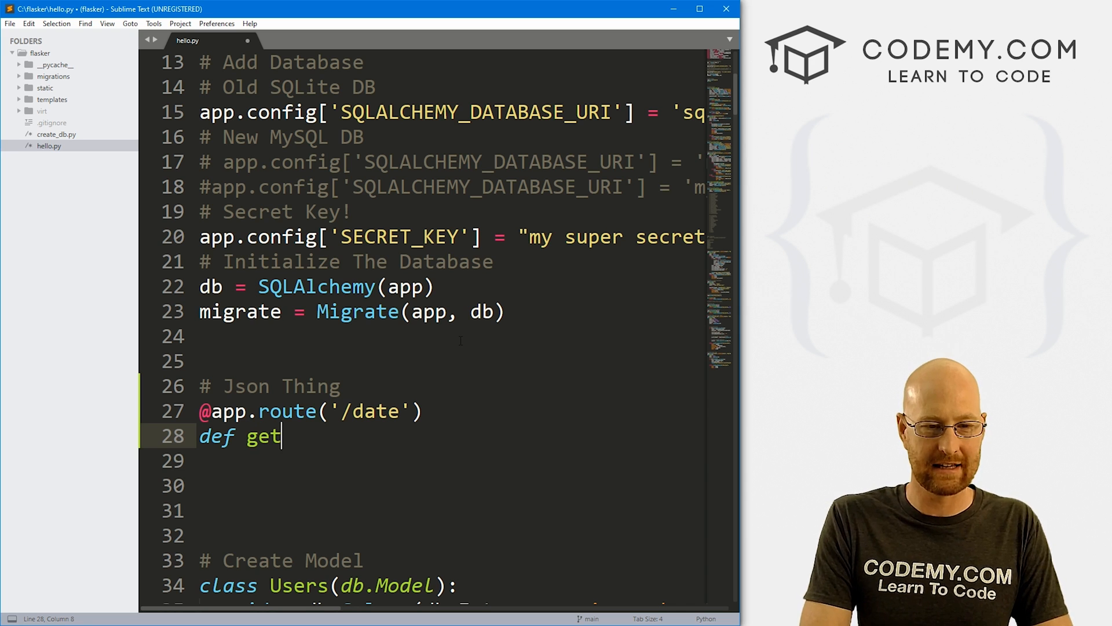
type("_current_d")
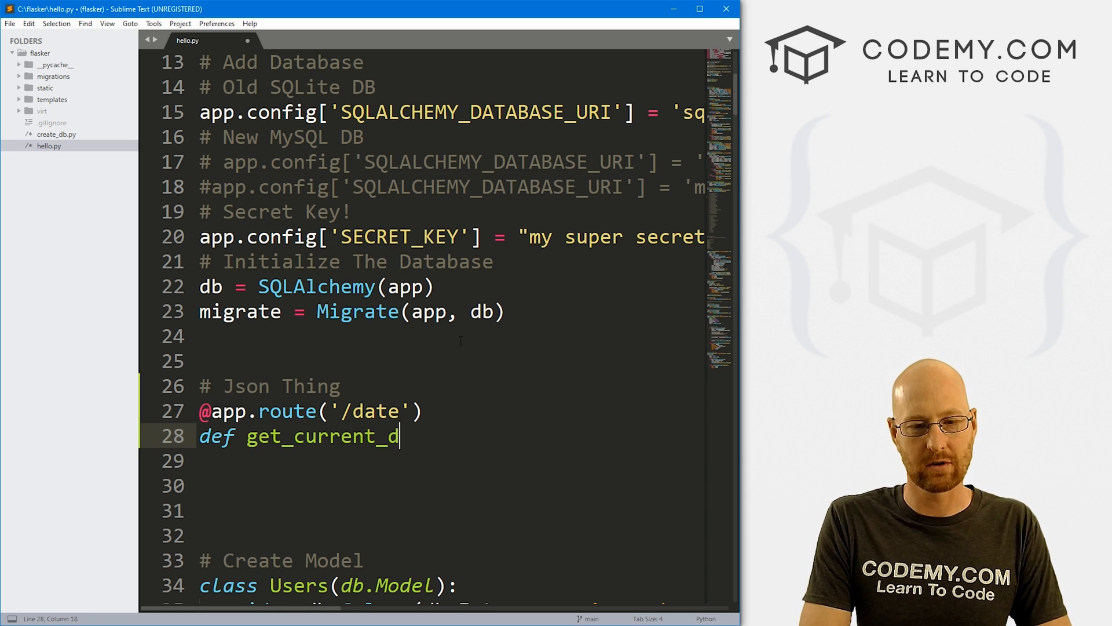
type("ate():")
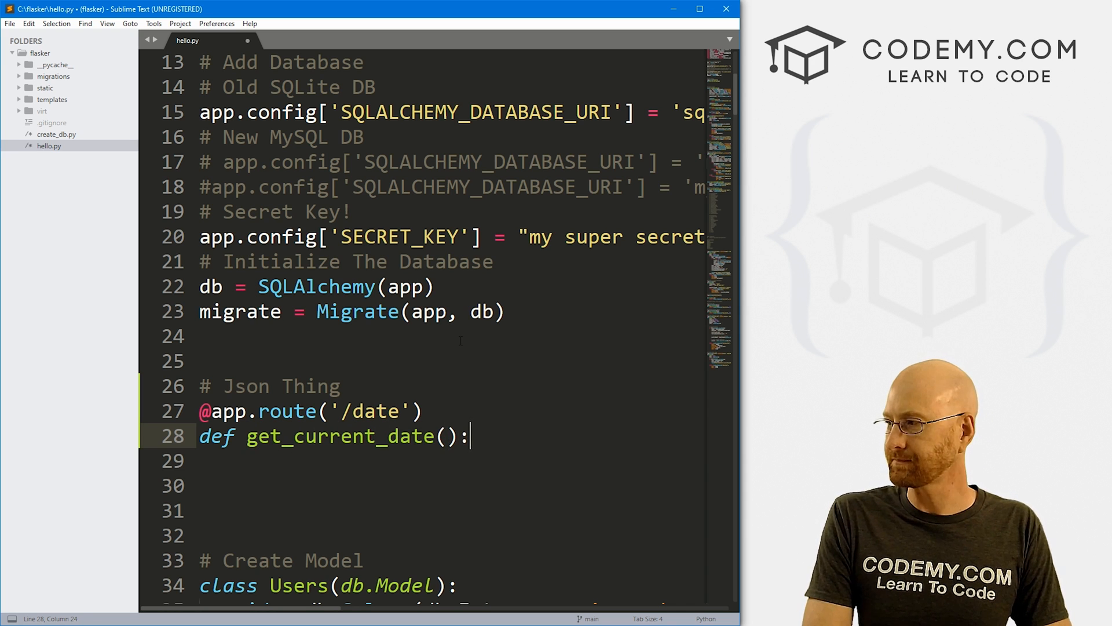
key("enter")
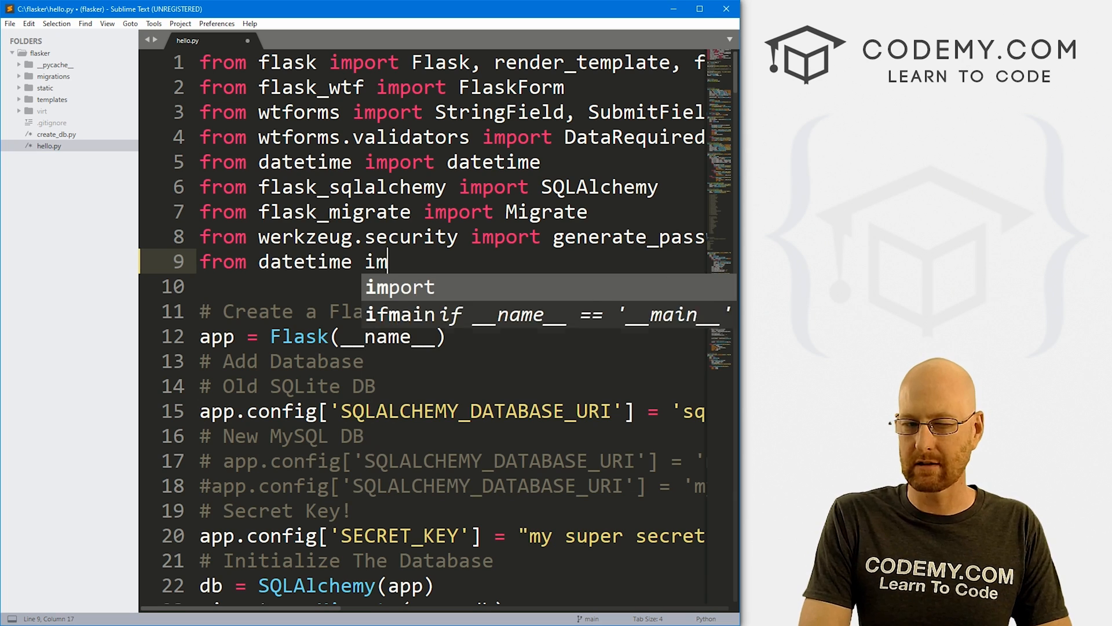
- Complete the new import line as 'from datetime import date'
key("Tab")
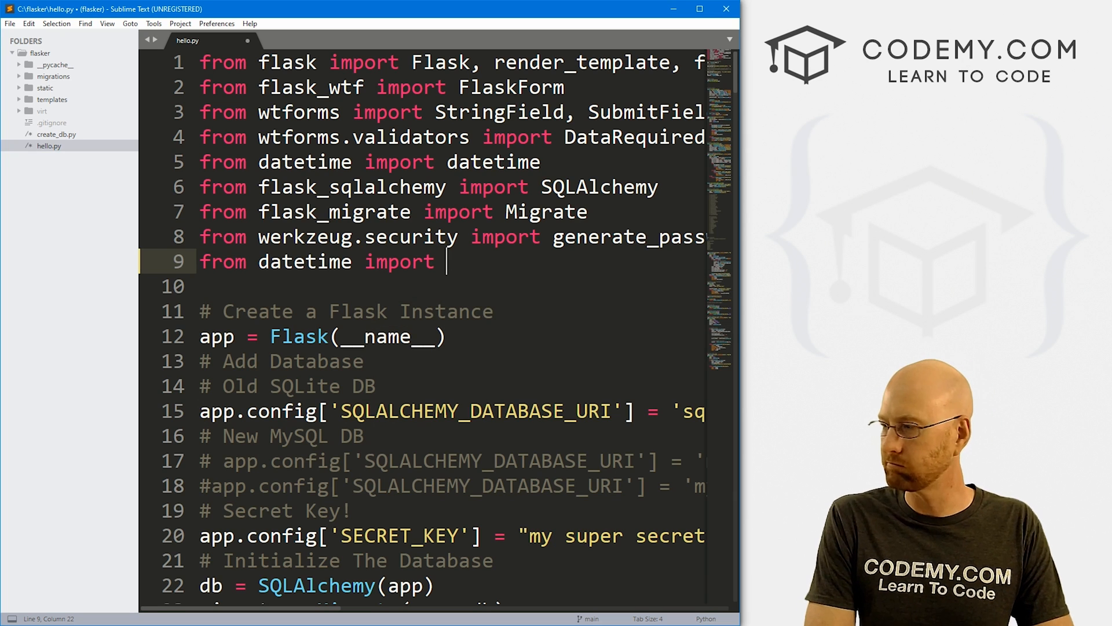
type("date():")
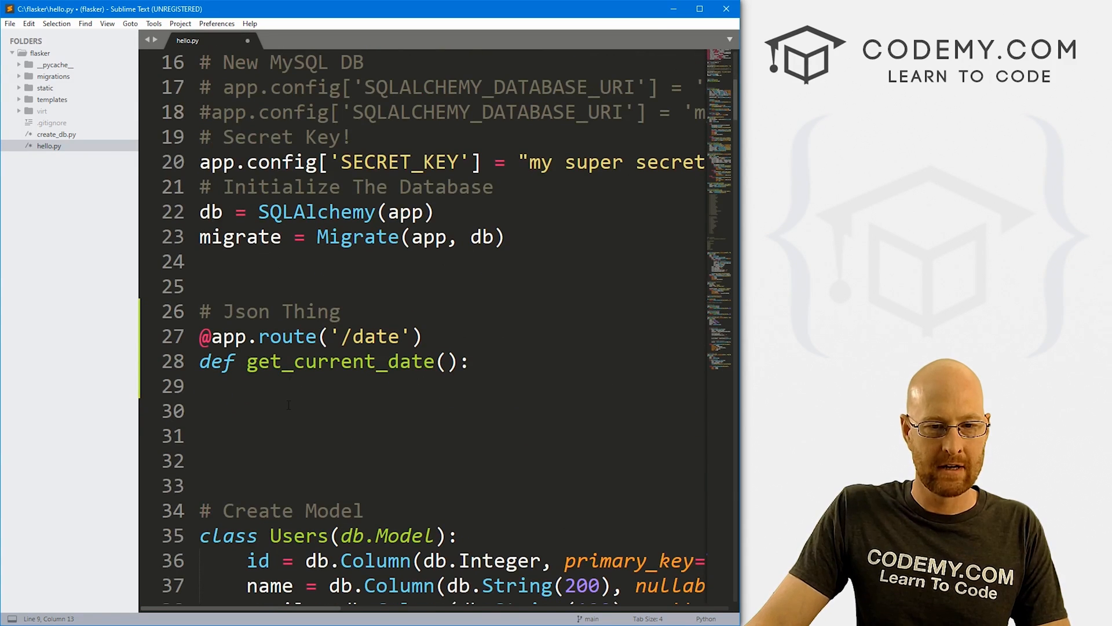
- Make get_current_date return {"Date": date.today()}
left_click(205, 385)
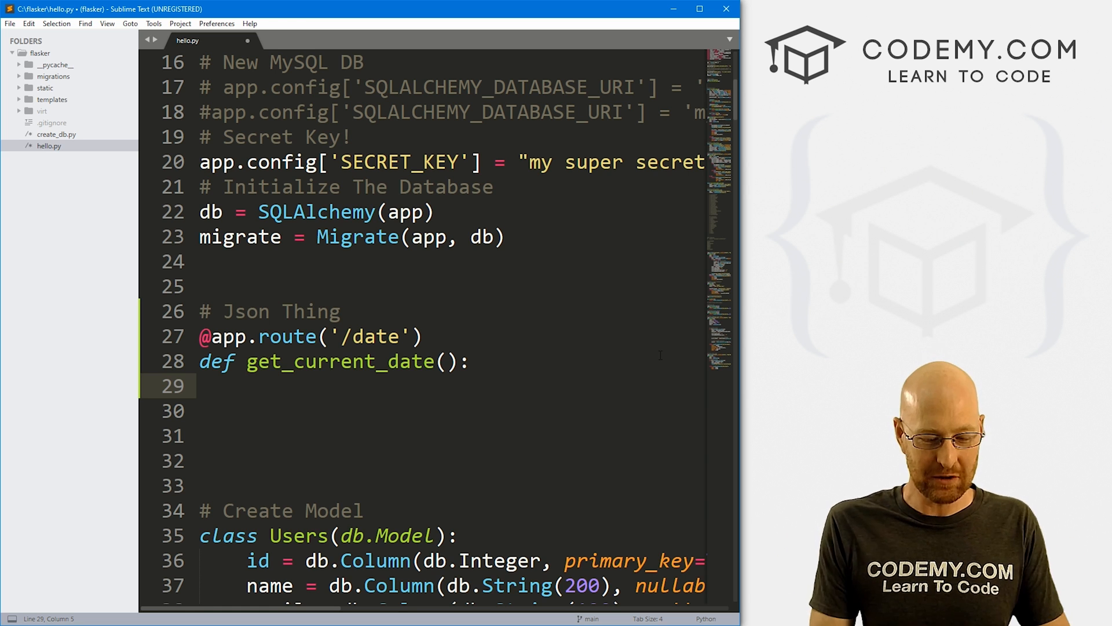
type("return")
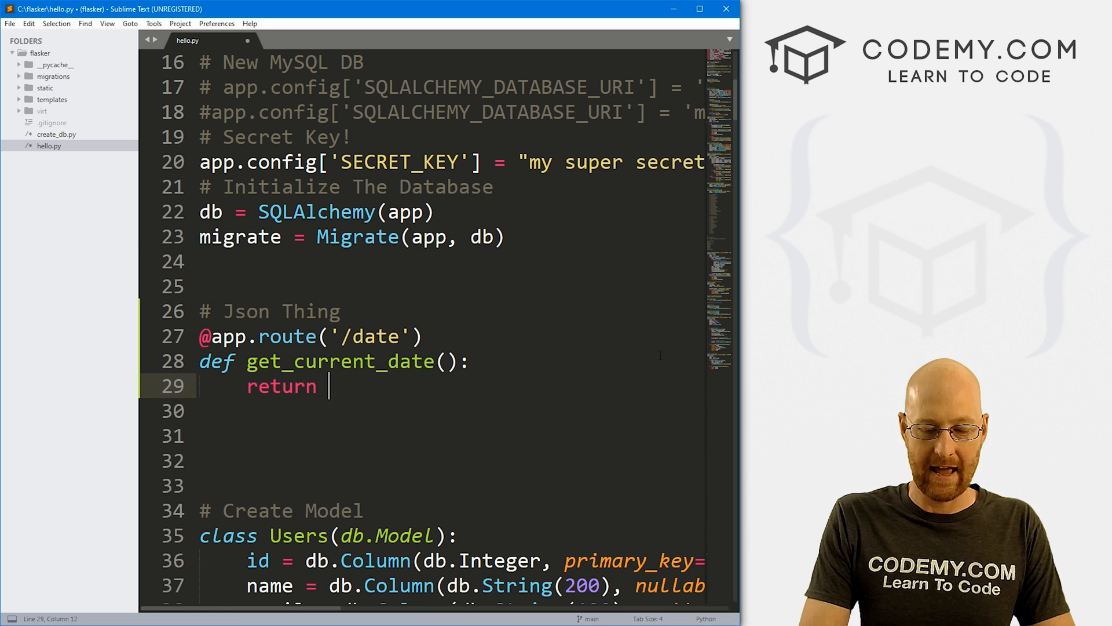
type("{}")
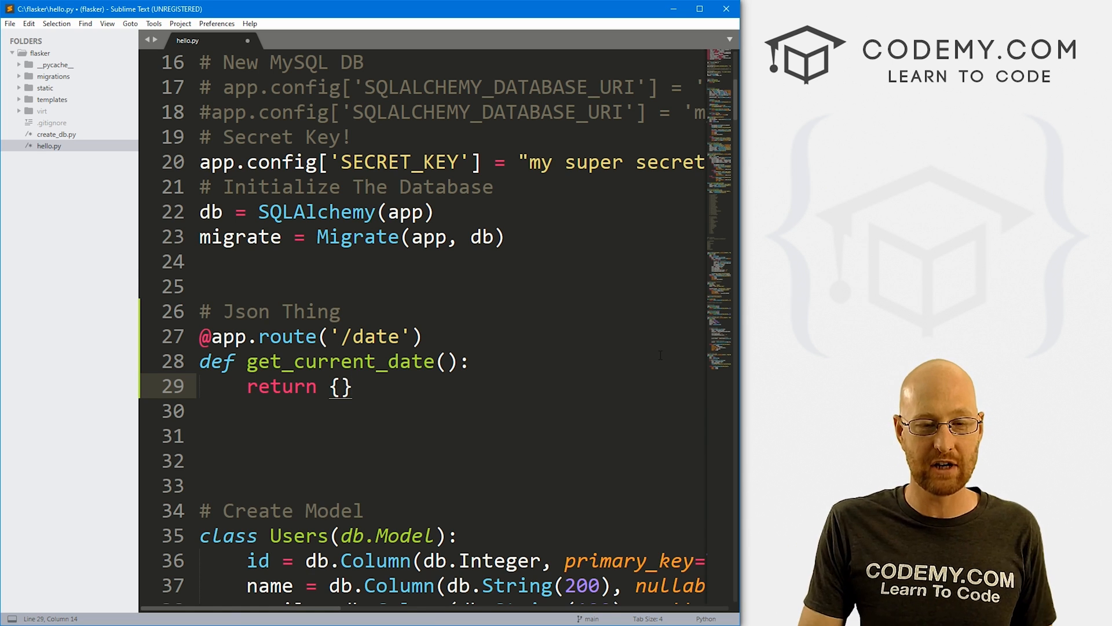
type("\"Date\"")
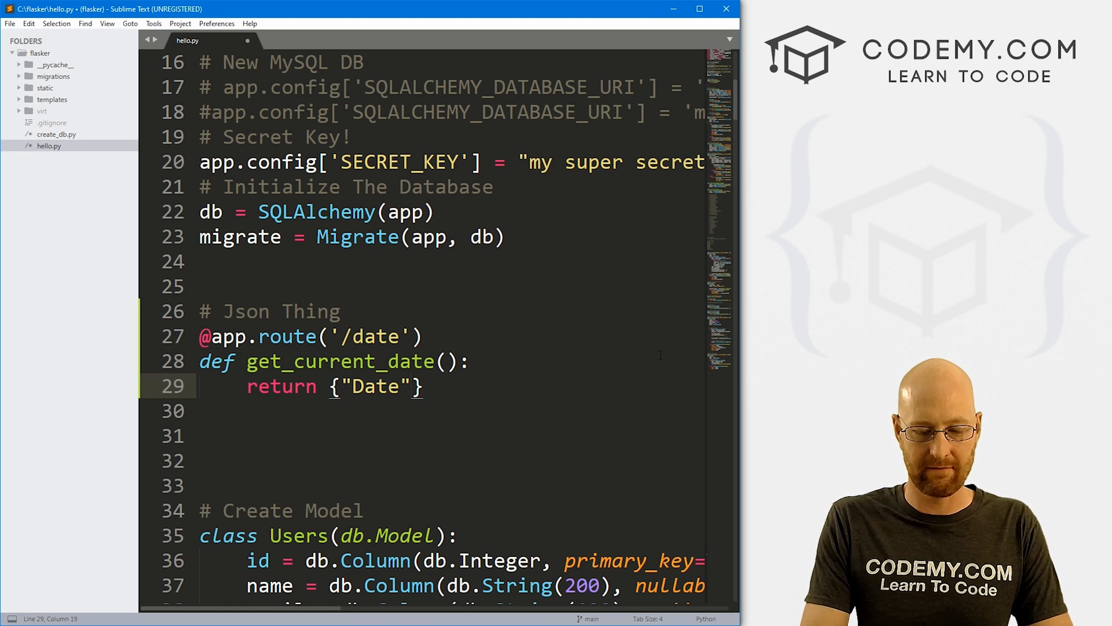
type(":")
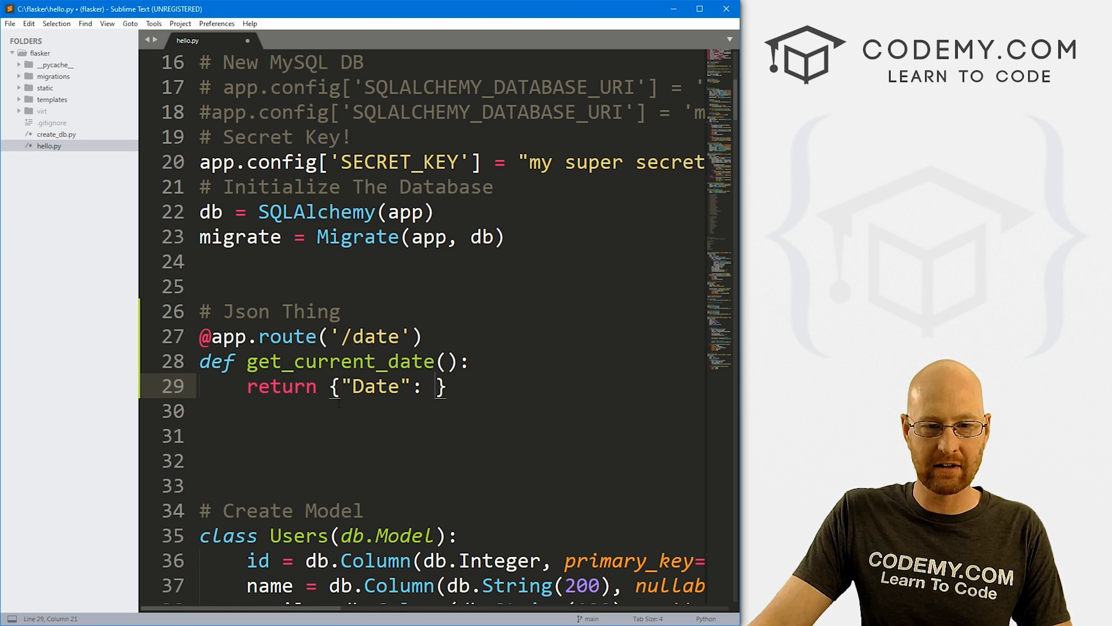
type("date")
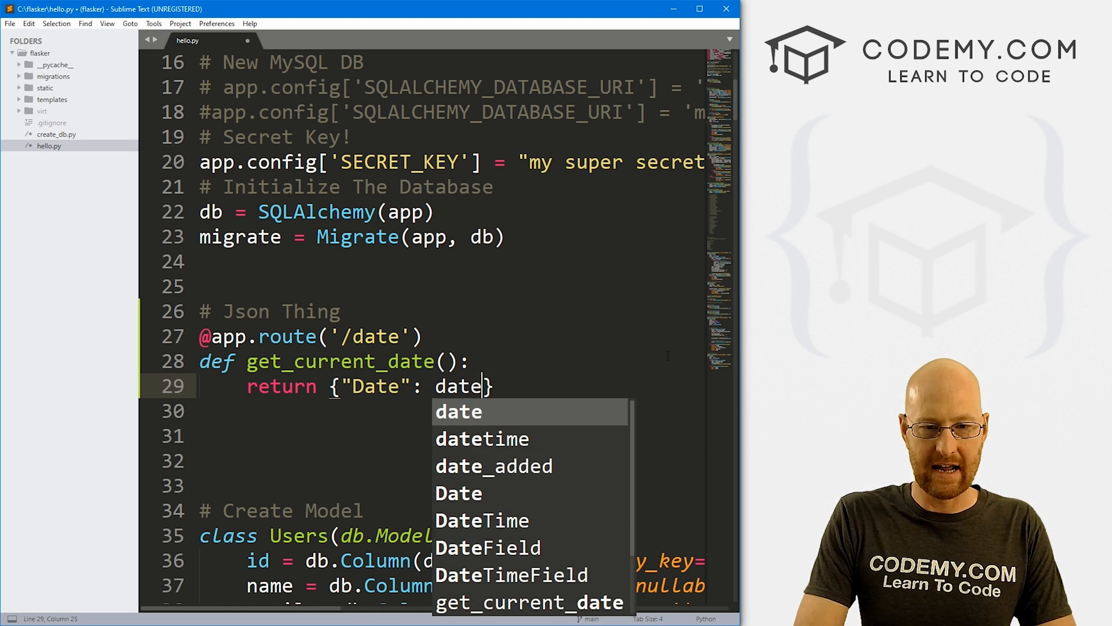
type(".today()")
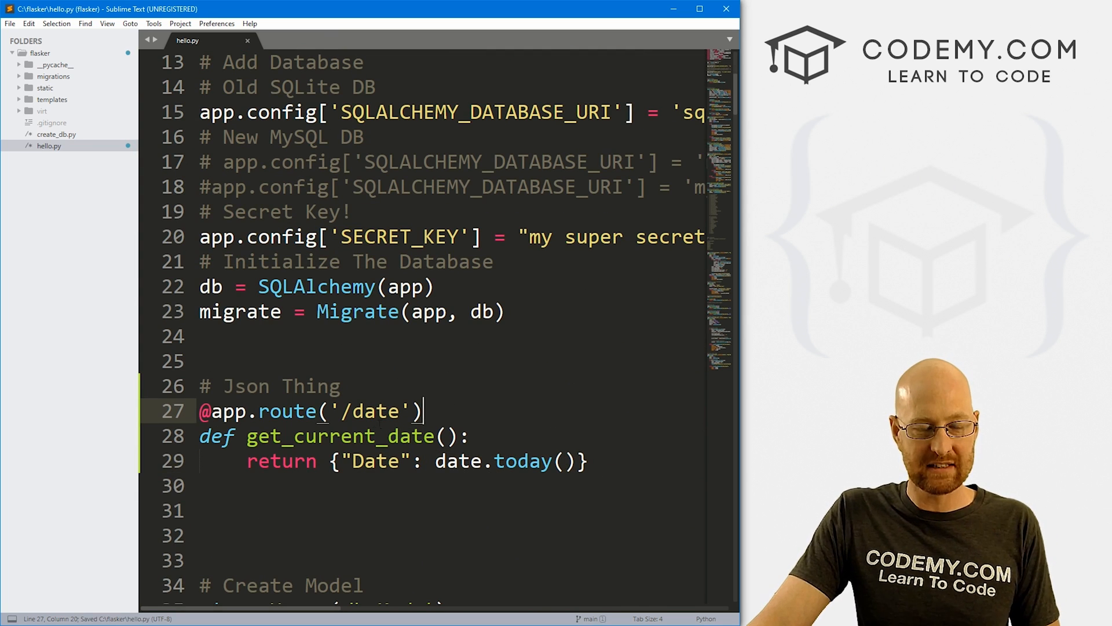
double_click(369, 411)
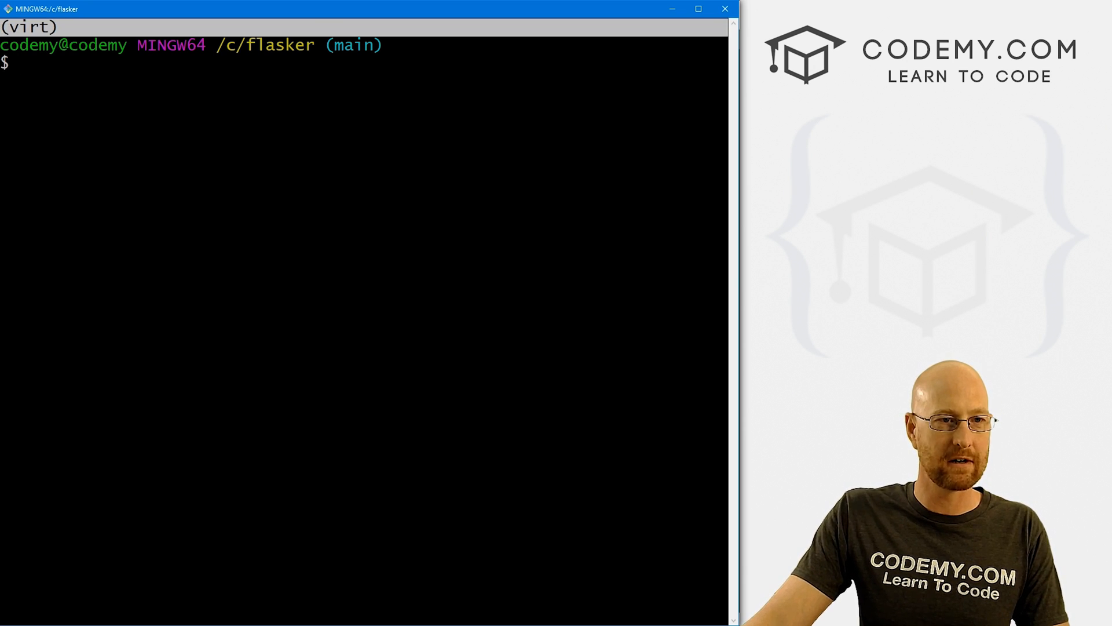
- Run 'flask run' in the /c/flasker terminal
type("flask run")
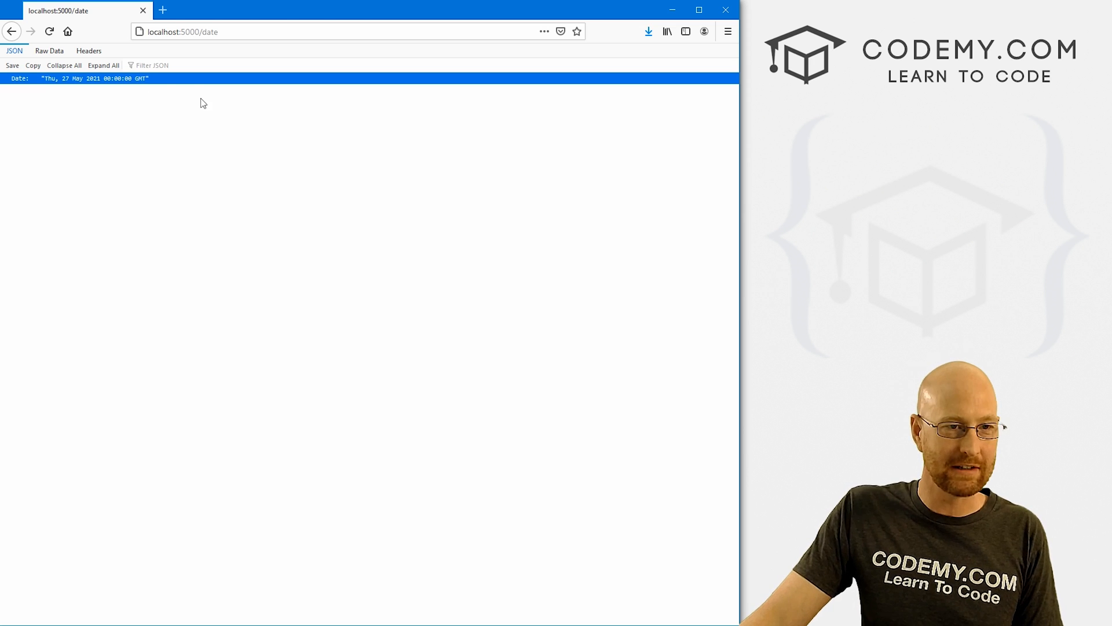
mouse_move(103, 139)
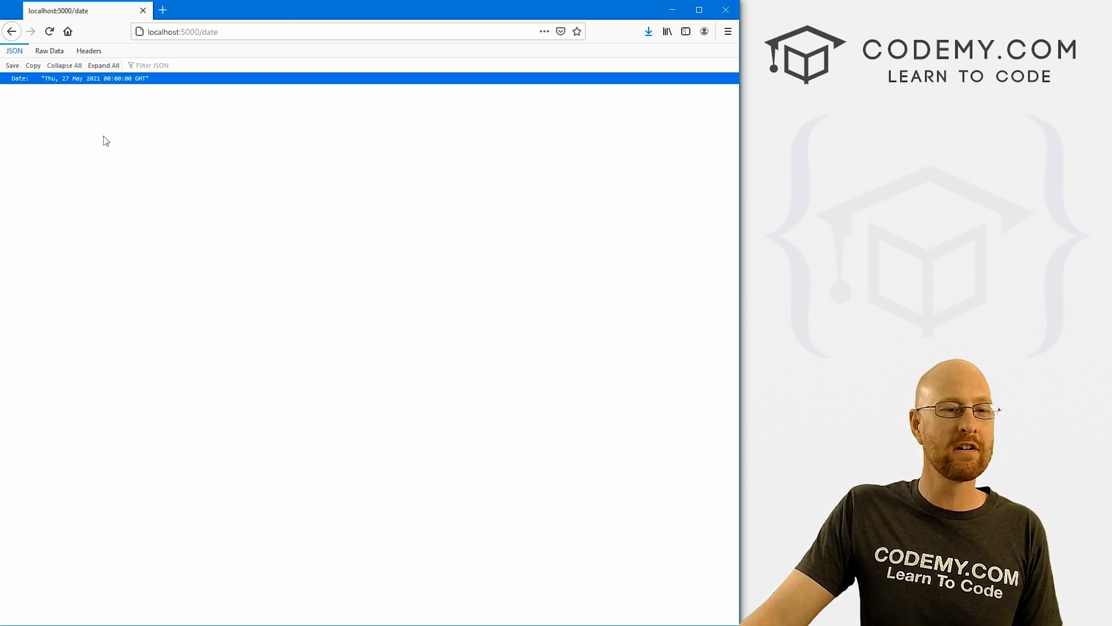
mouse_move(136, 135)
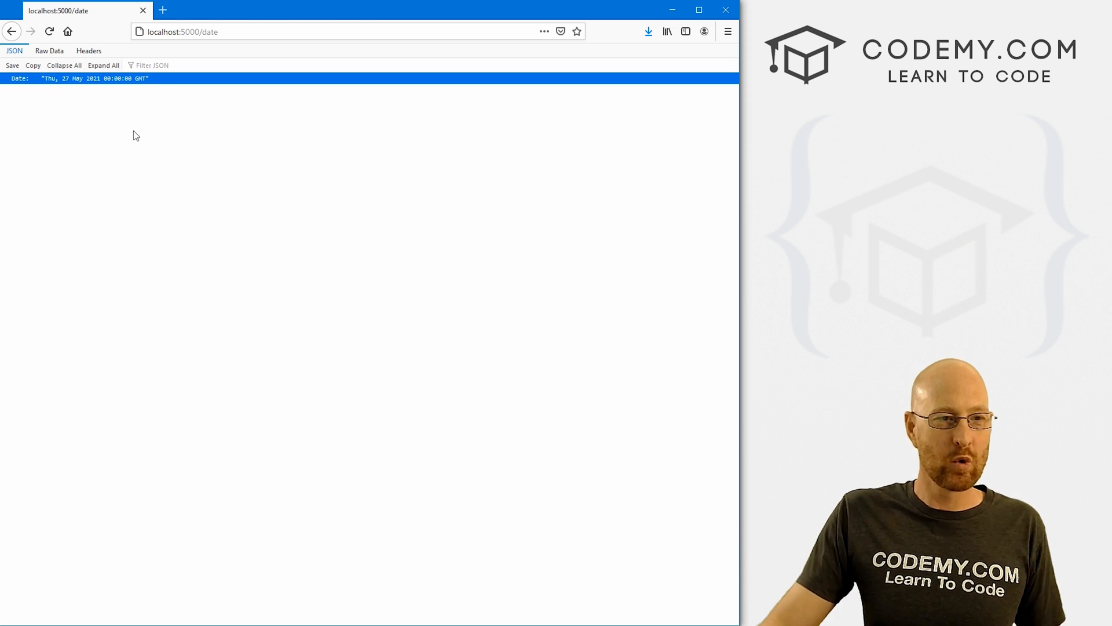
mouse_move(211, 99)
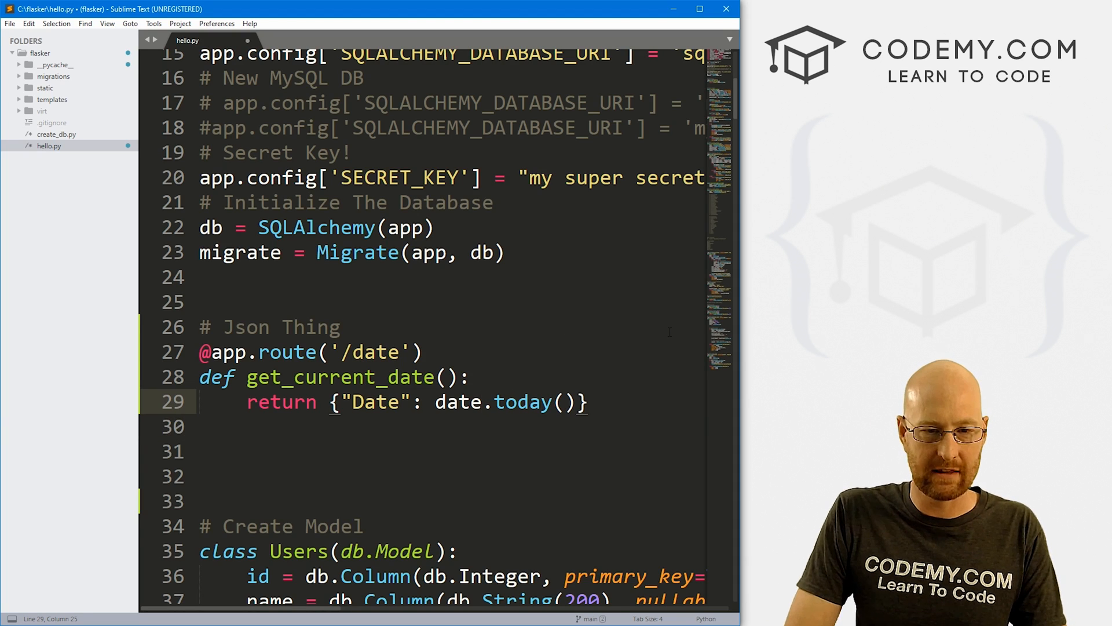
- Add favorite_pizza = {"John": "Pepperoni", "Mary": "Cheese", "Tim": "Mushroom"} to get_current_date
type("favorite_pizza")
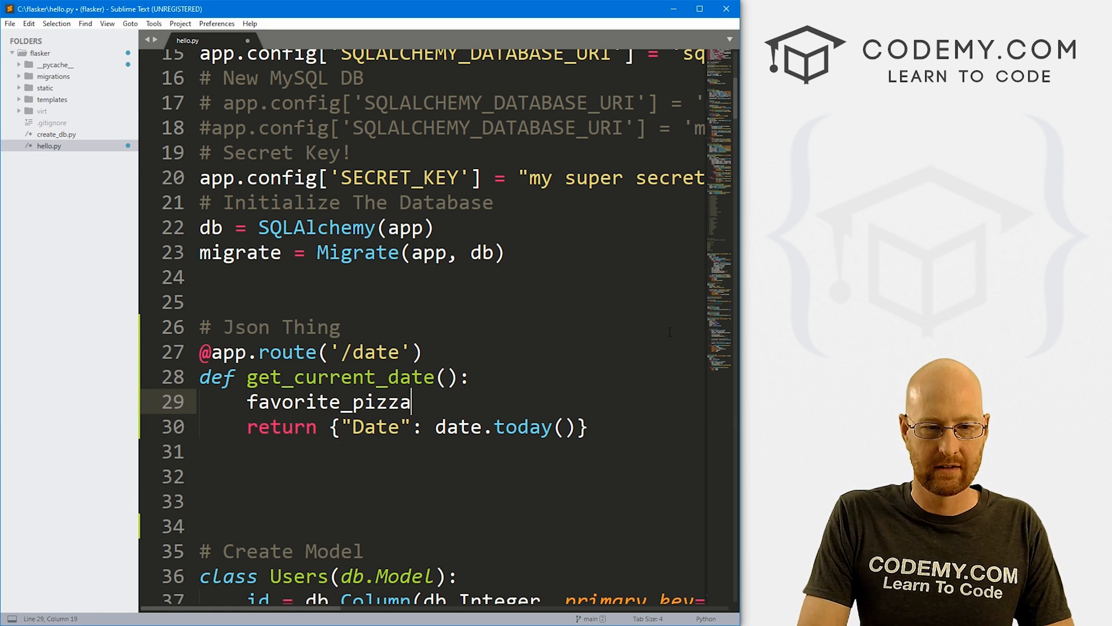
type("= {}")
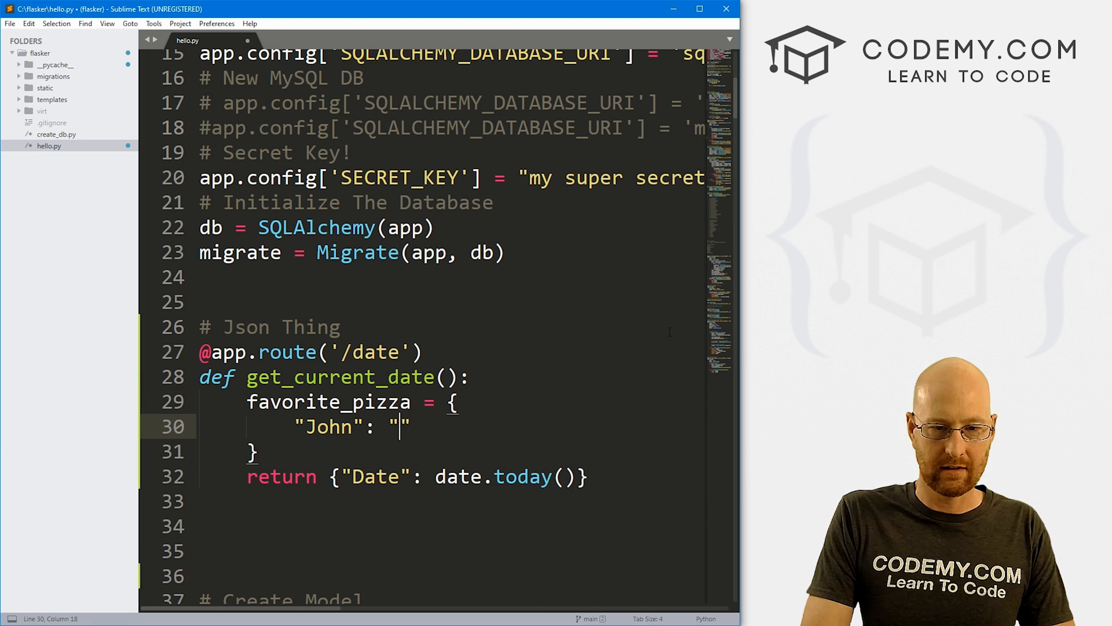
type("Pepperoni")
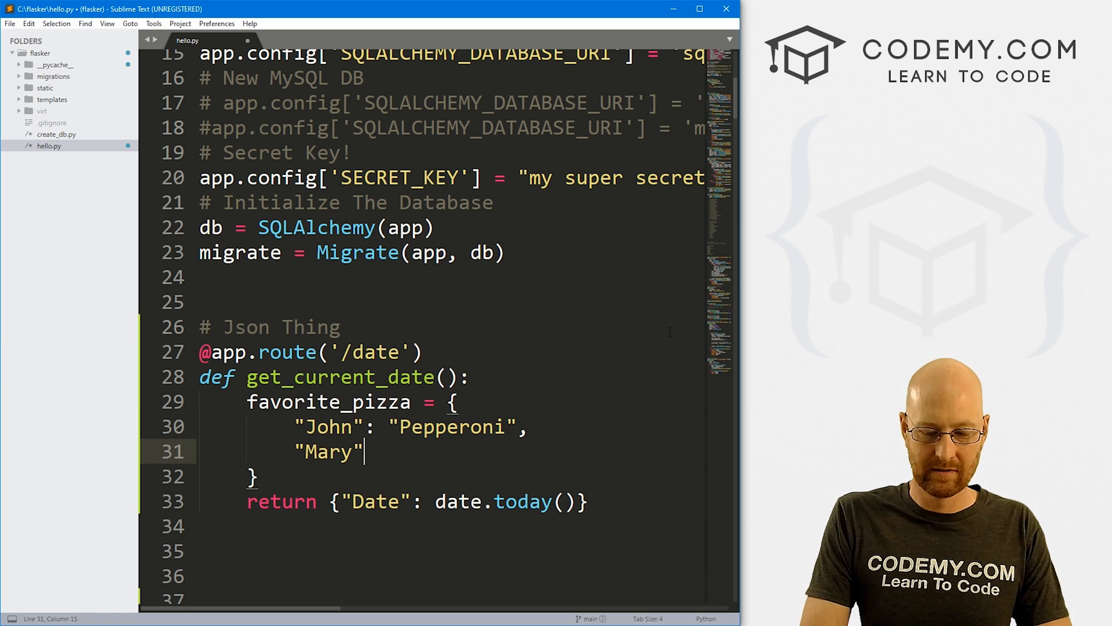
type(": \"Cheese\",")
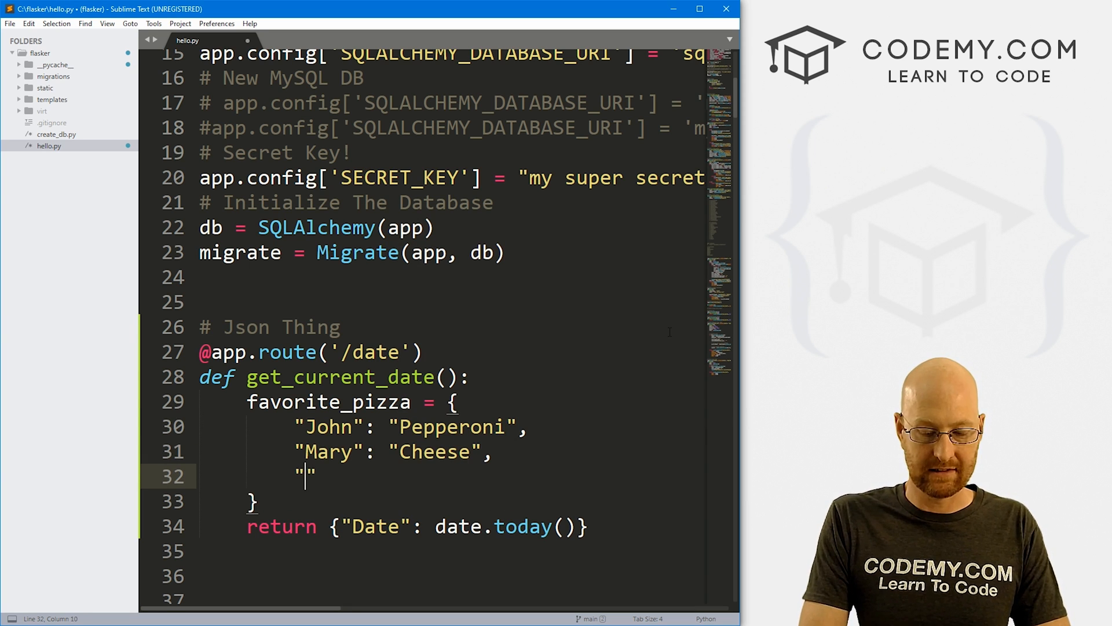
type("Tim\":")
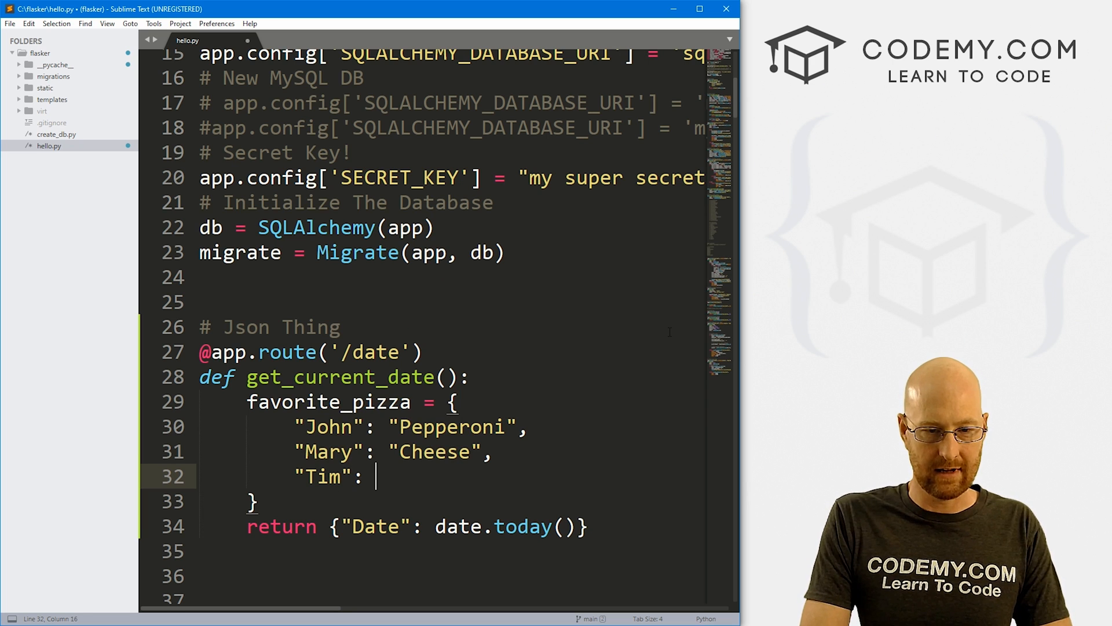
type("\"Mushroom\"")
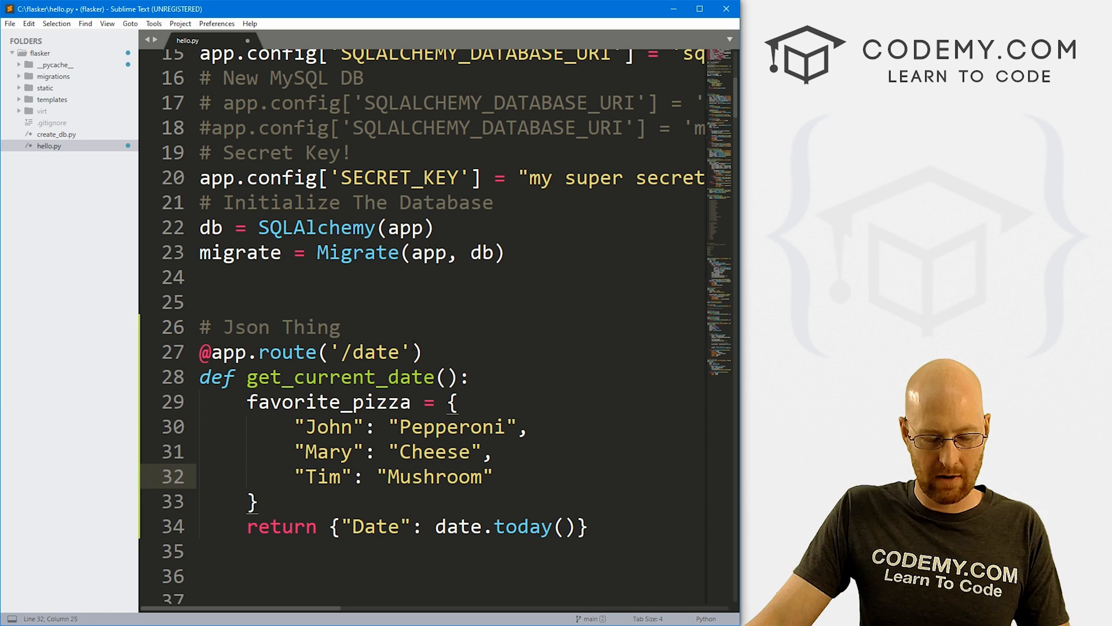
- Comment out the old date return and start a new return line
double_click(328, 401)
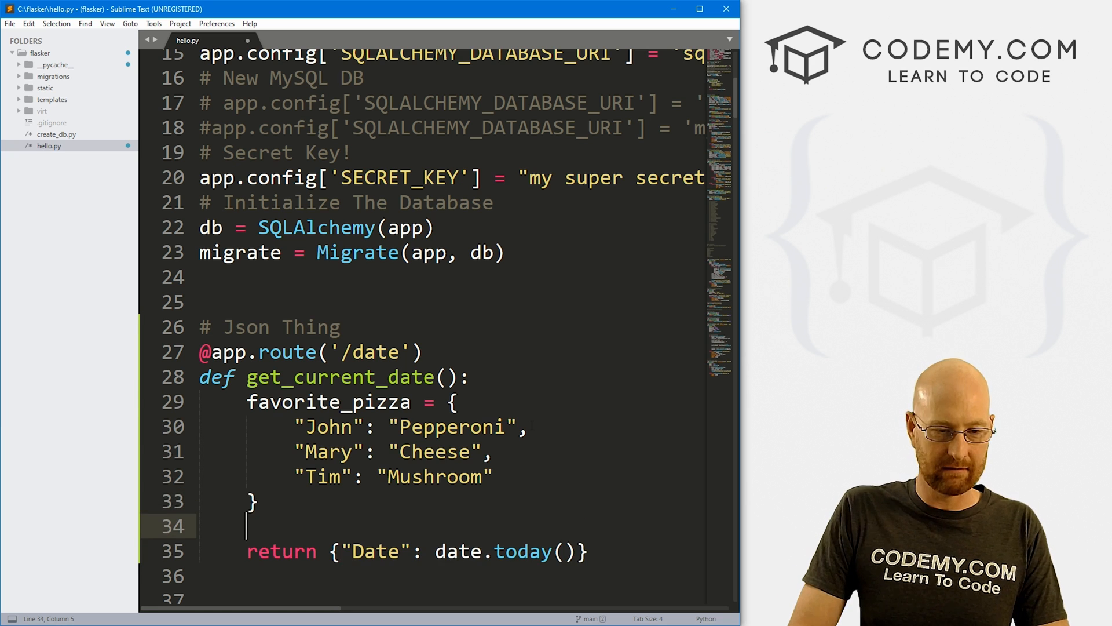
type("#")
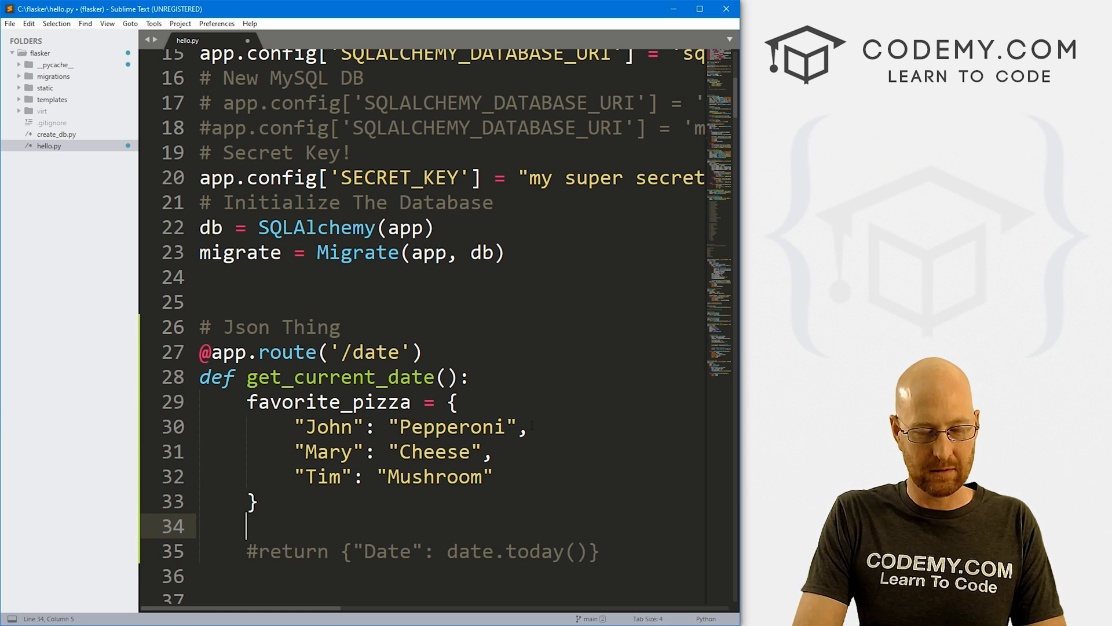
type("retu")
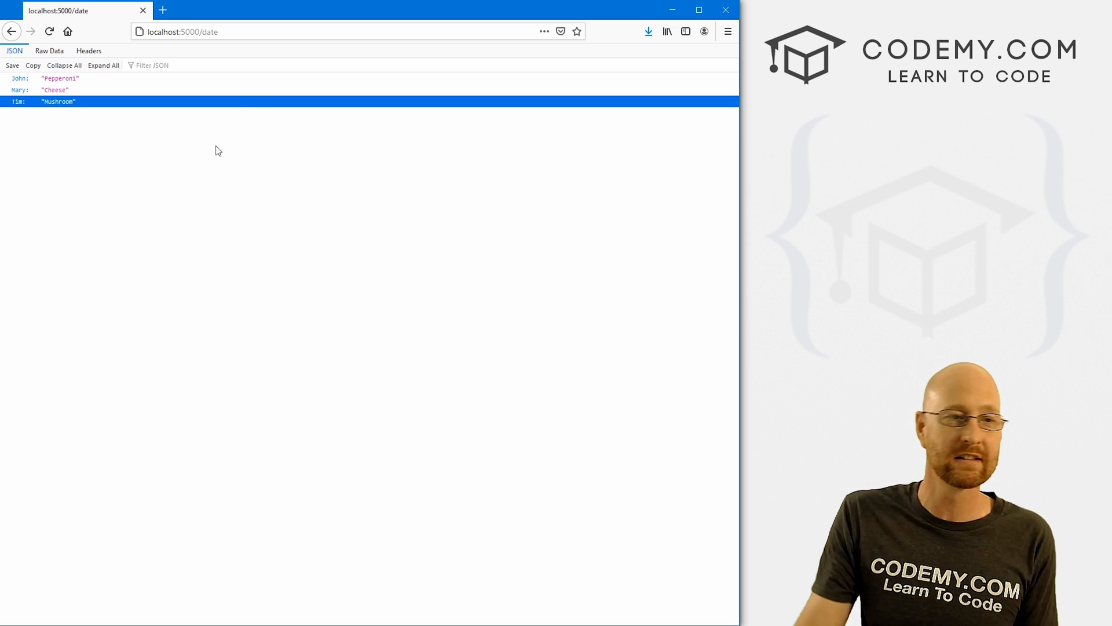
mouse_move(202, 117)
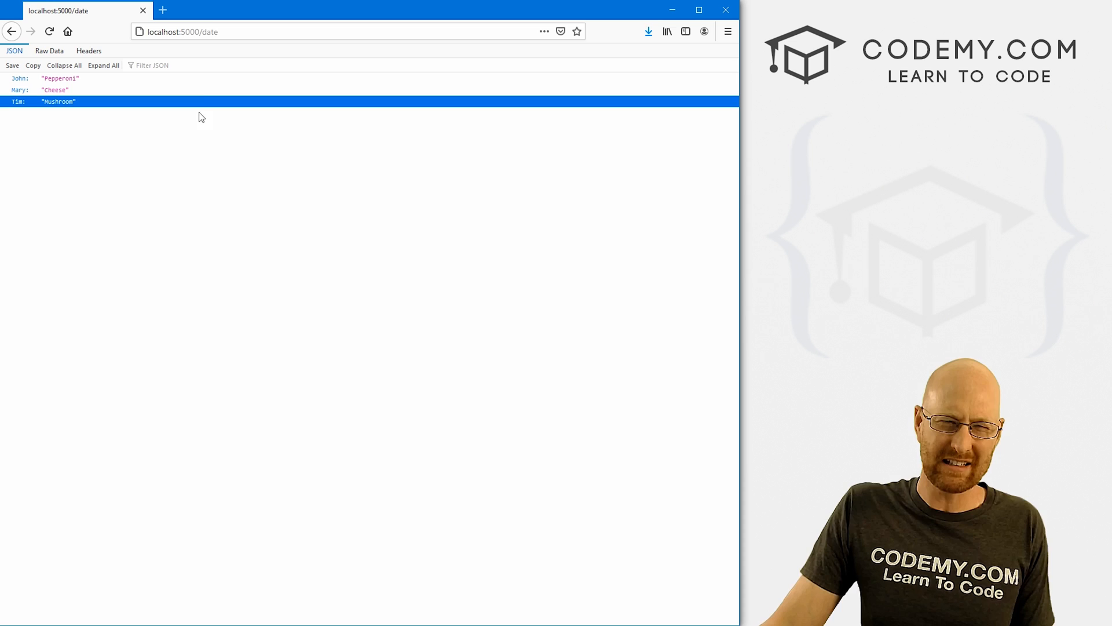